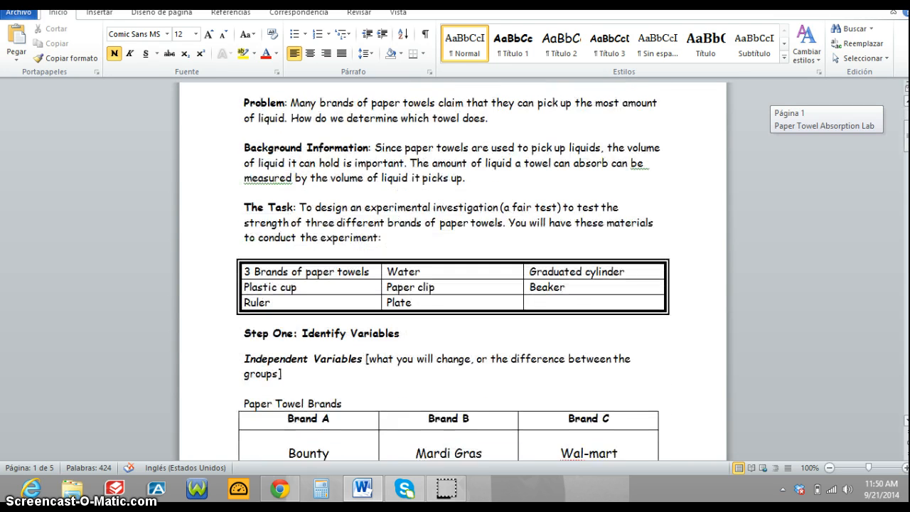
scroll("down", 3)
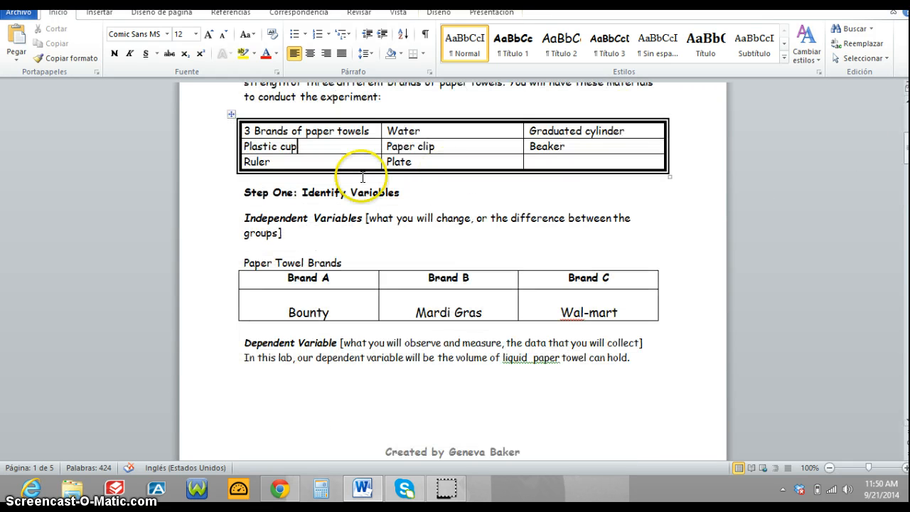
mouse_move(388, 199)
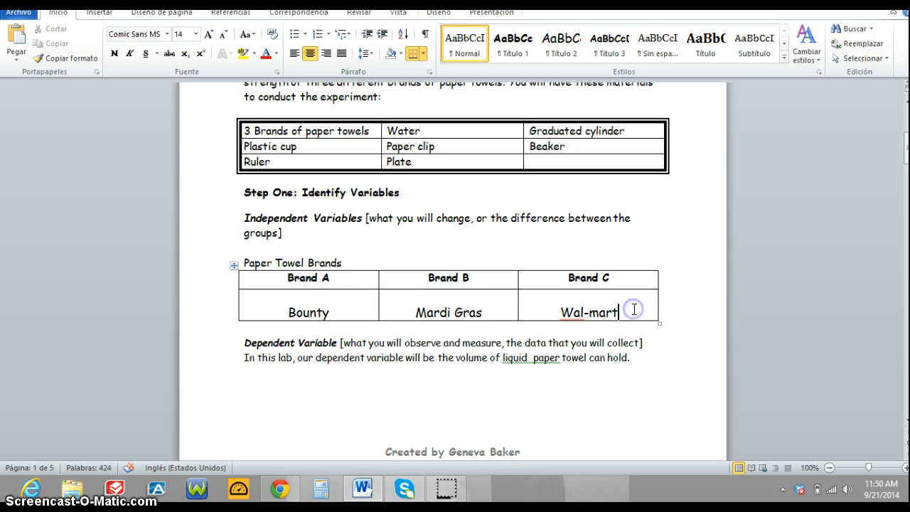
scroll("down", 3)
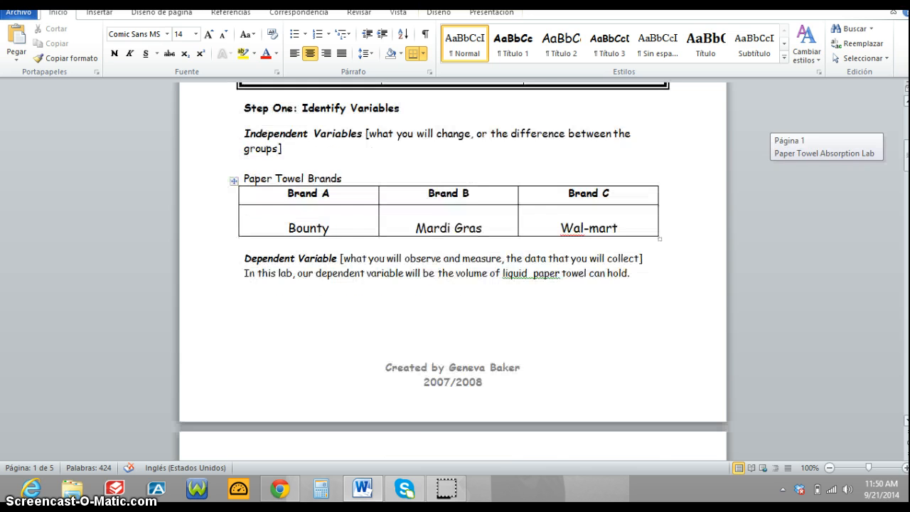
scroll("down", 3)
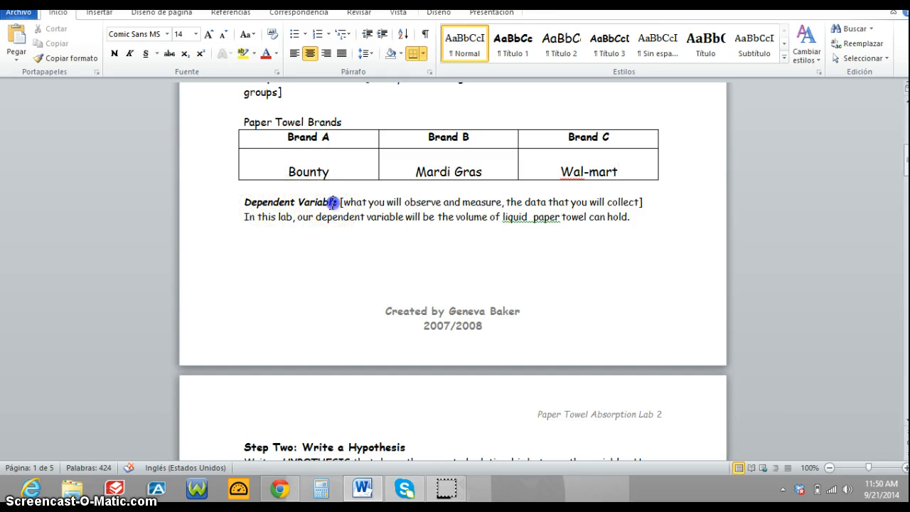
scroll("down", 3)
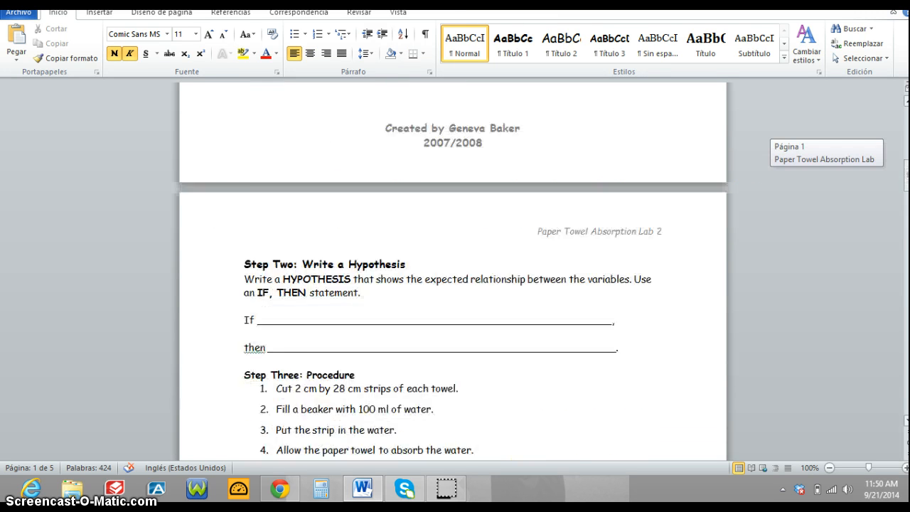
scroll("down", 3)
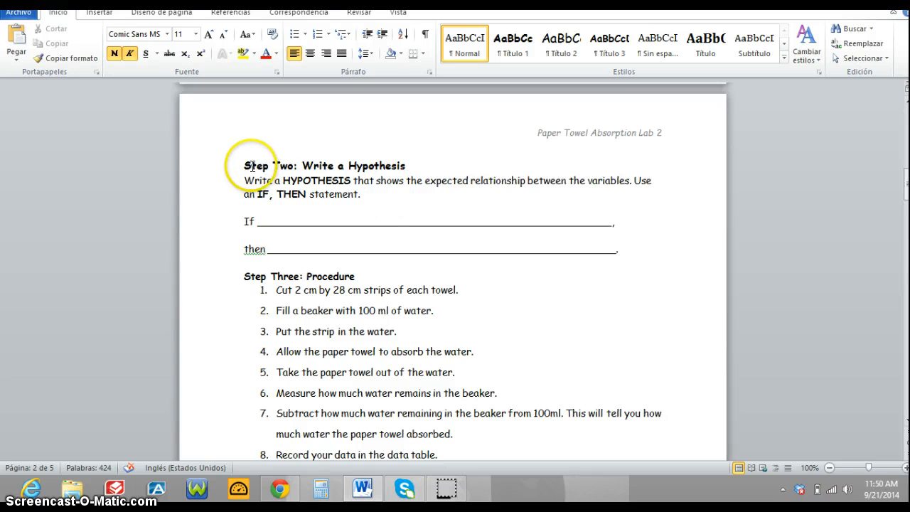
mouse_move(362, 169)
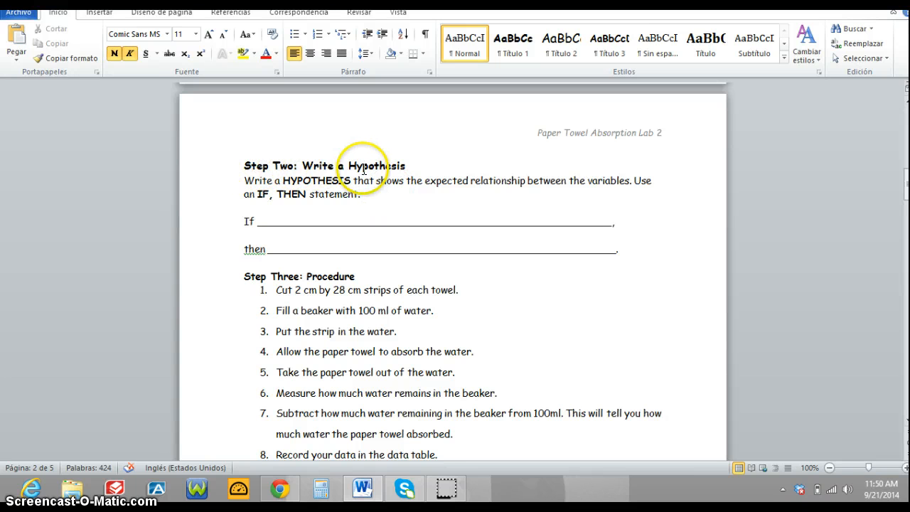
scroll("down", 3)
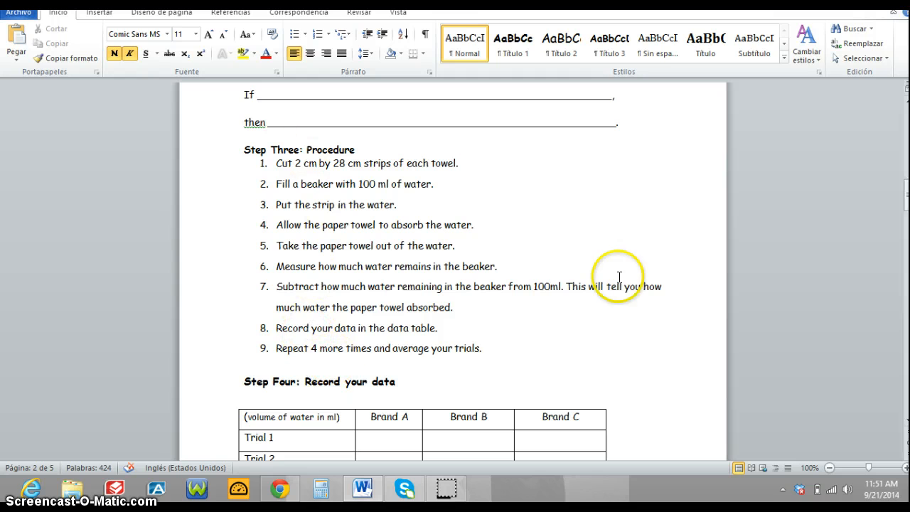
scroll("down", 3)
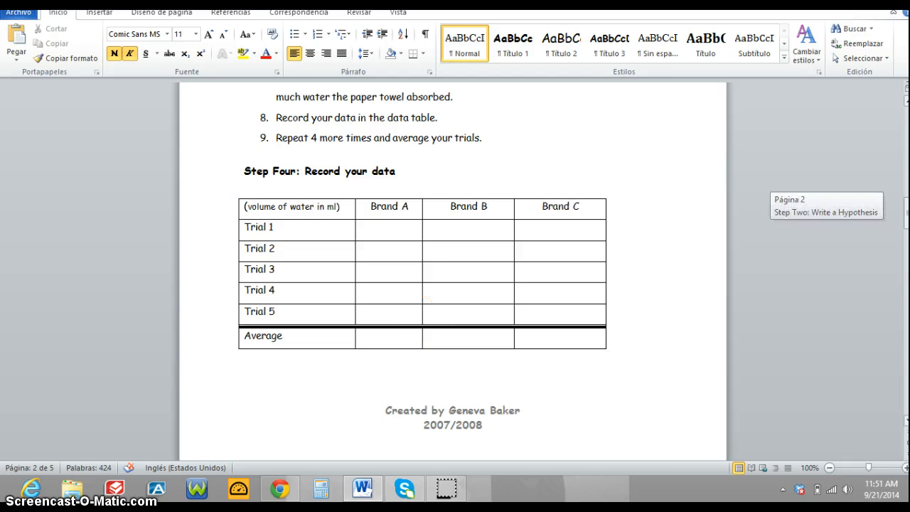
scroll("down", 3)
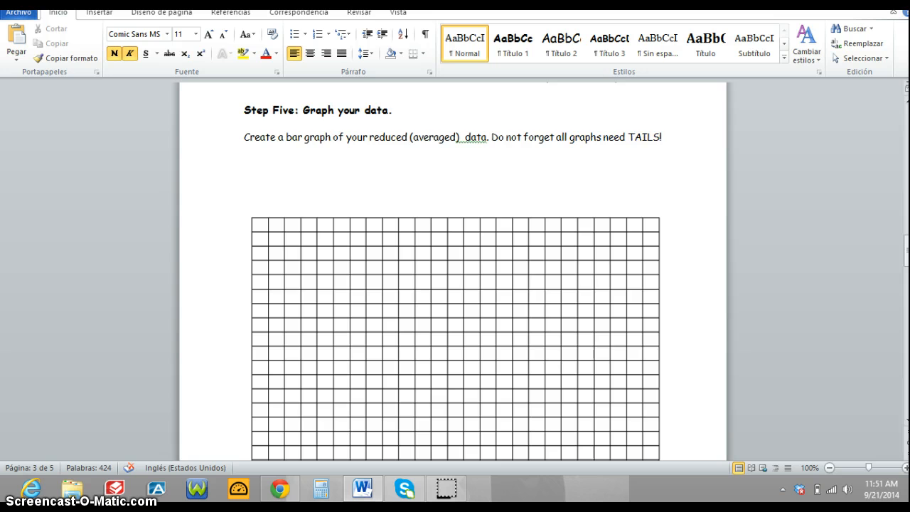
scroll("down", 3)
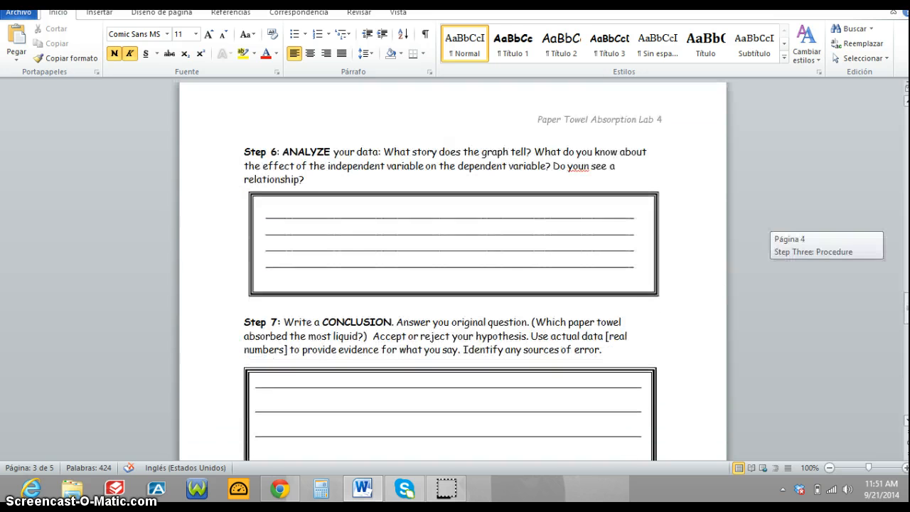
scroll("down", 3)
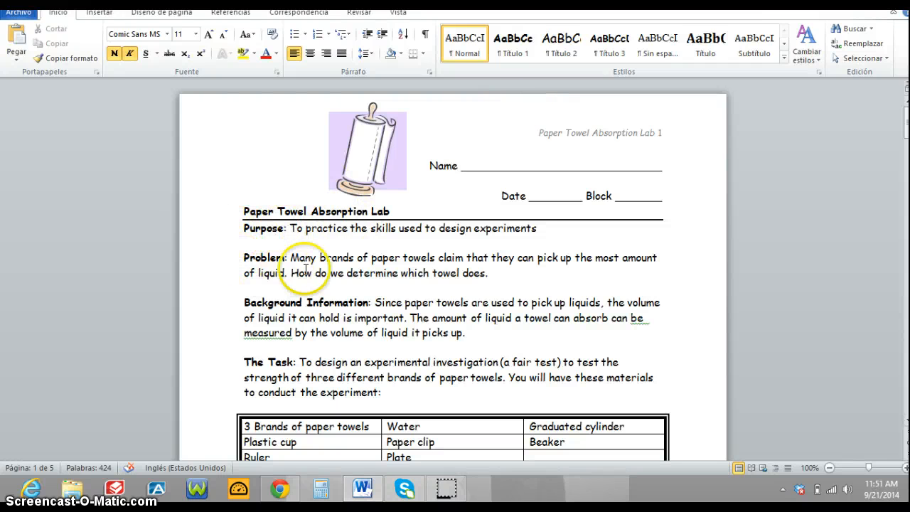
mouse_move(397, 447)
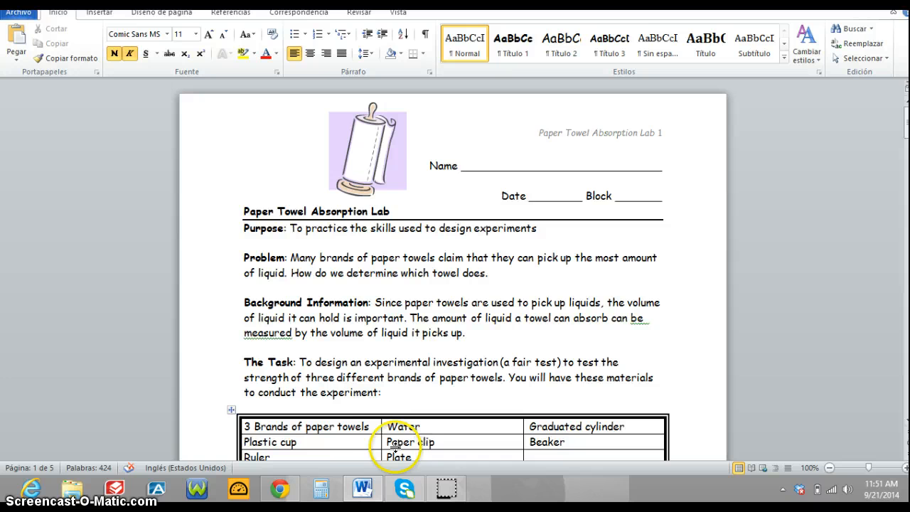
scroll("down", 3)
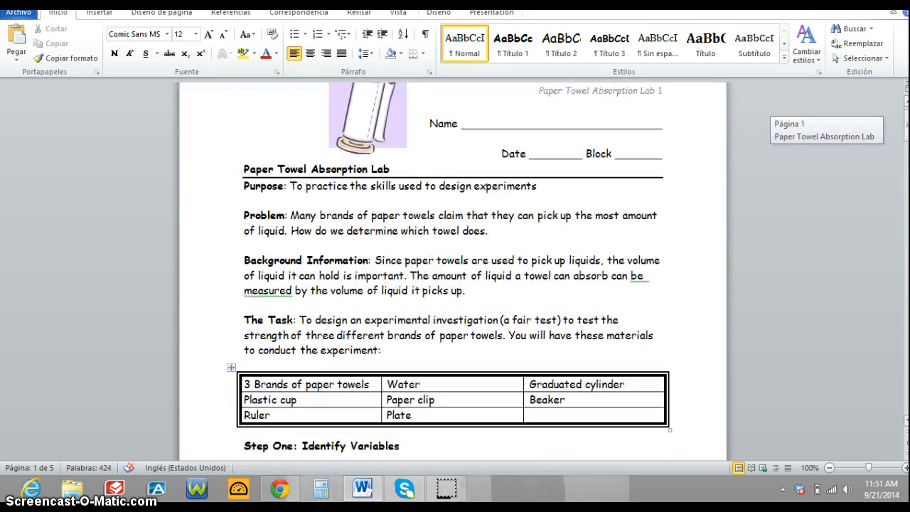
scroll("down", 3)
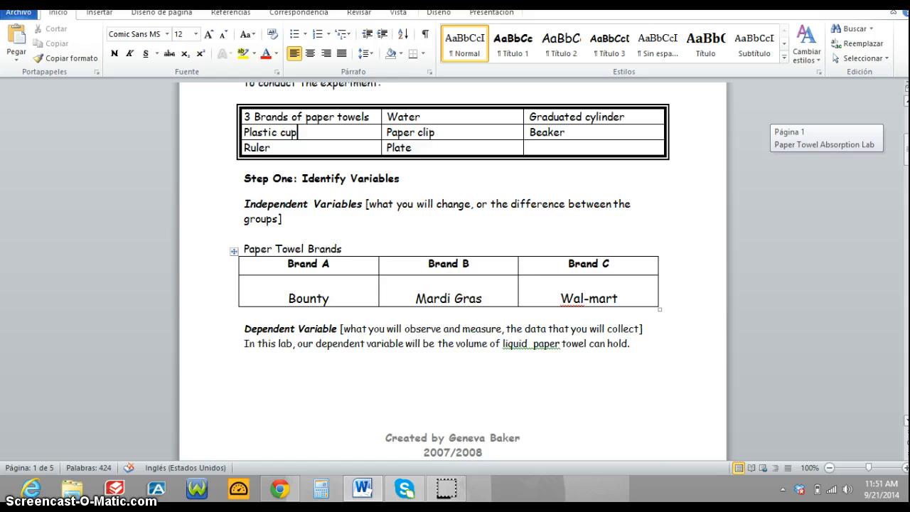
scroll("down", 3)
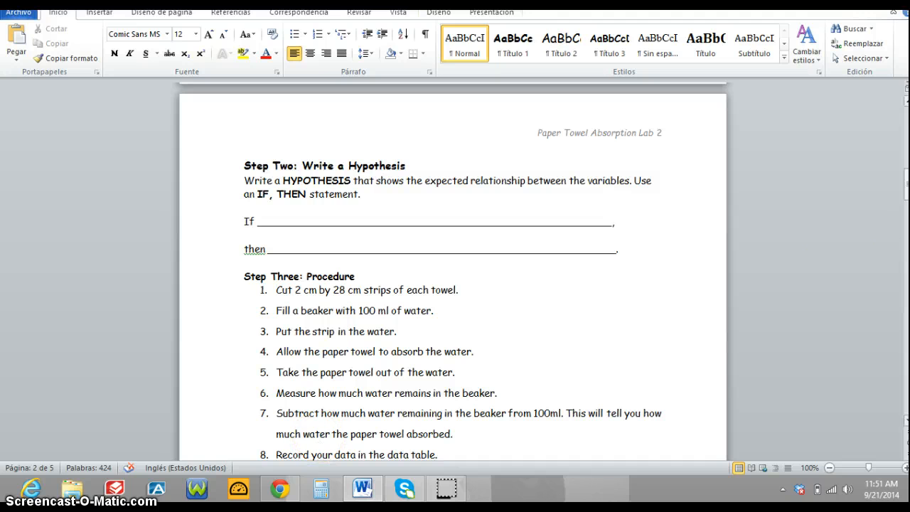
scroll("down", 3)
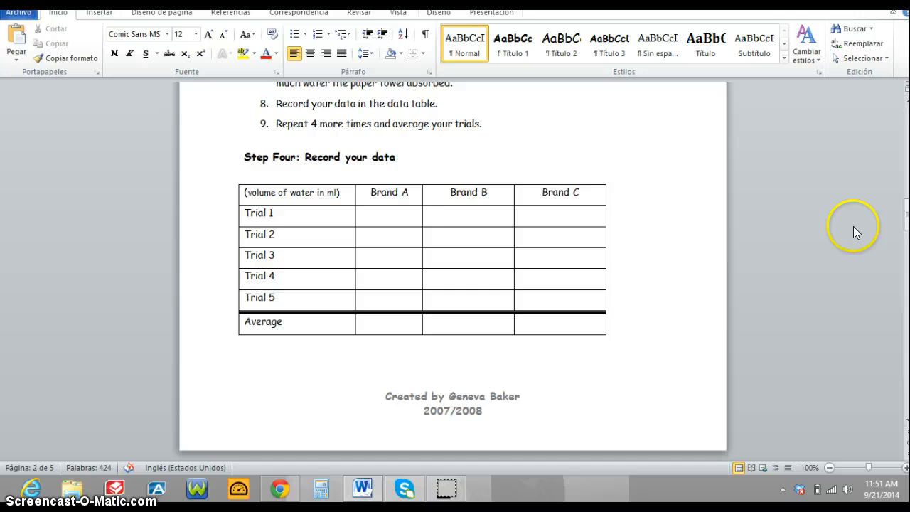
scroll("down", 3)
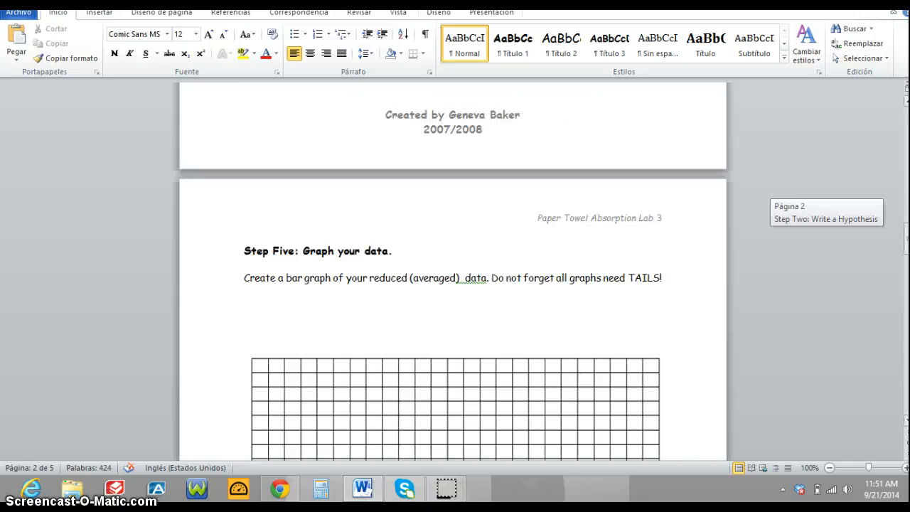
scroll("down", 3)
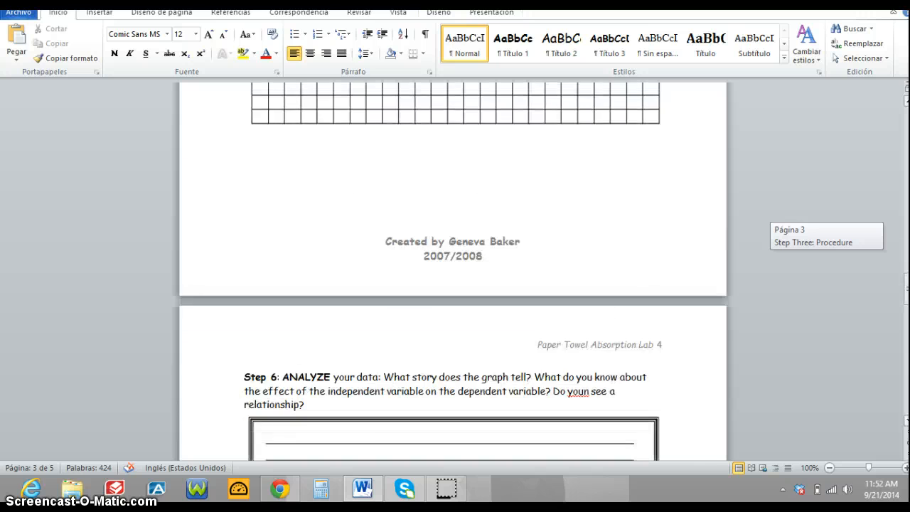
scroll("down", 3)
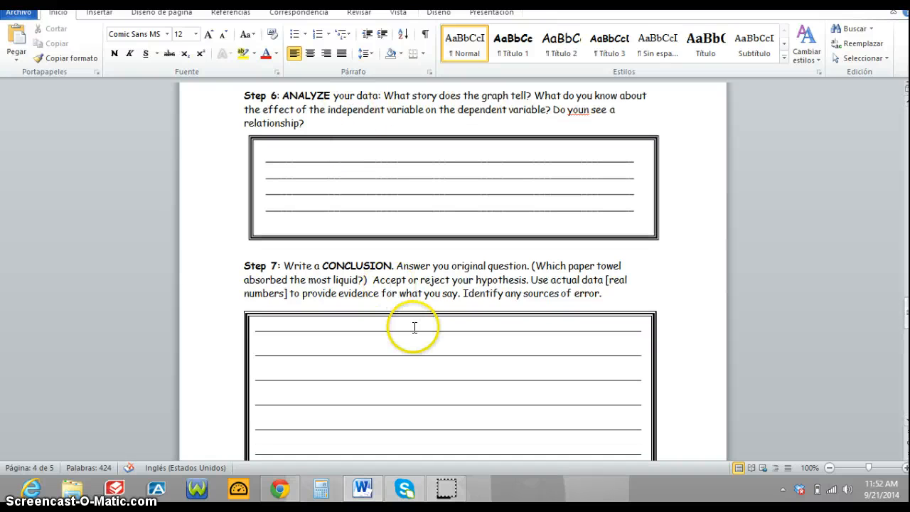